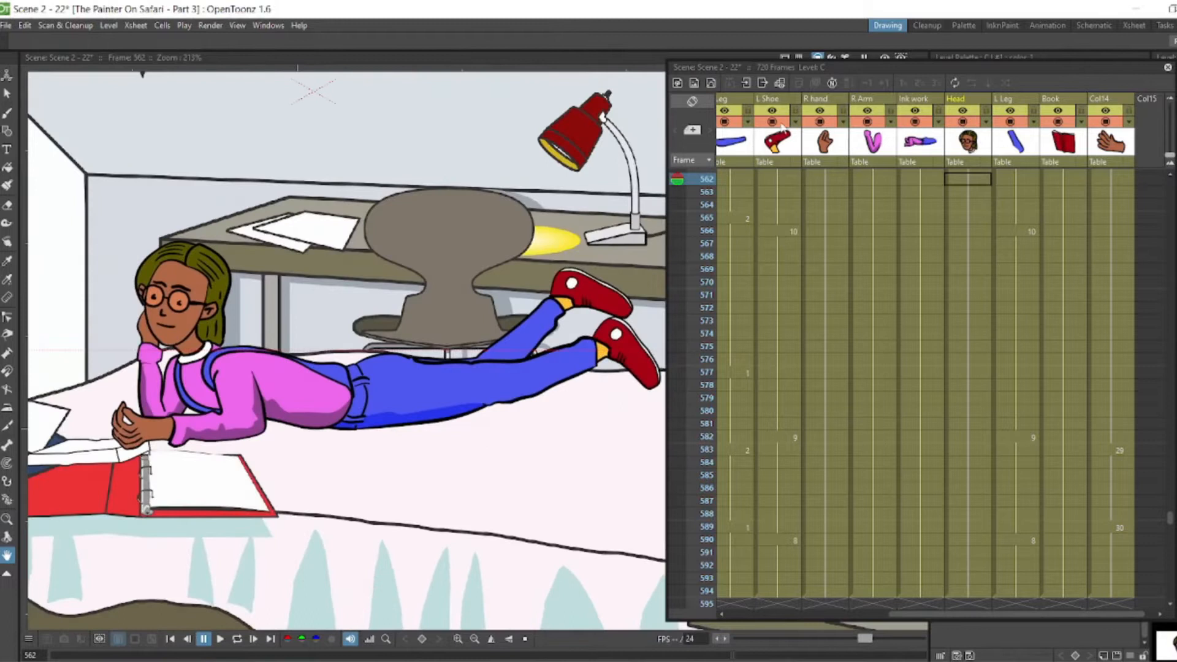
# - Open the Col14 hand level in Level Editing and scrub through its separate hand drawings
pyautogui.click(920, 179)
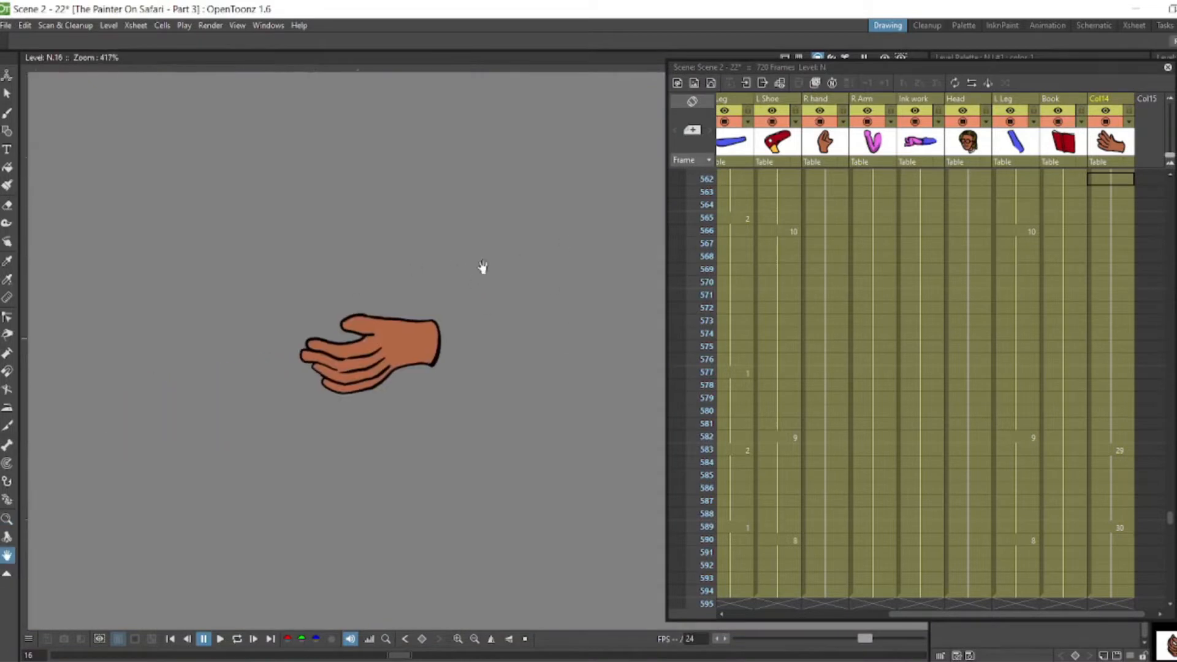
pyautogui.moveTo(390, 654); pyautogui.dragTo(335, 655)
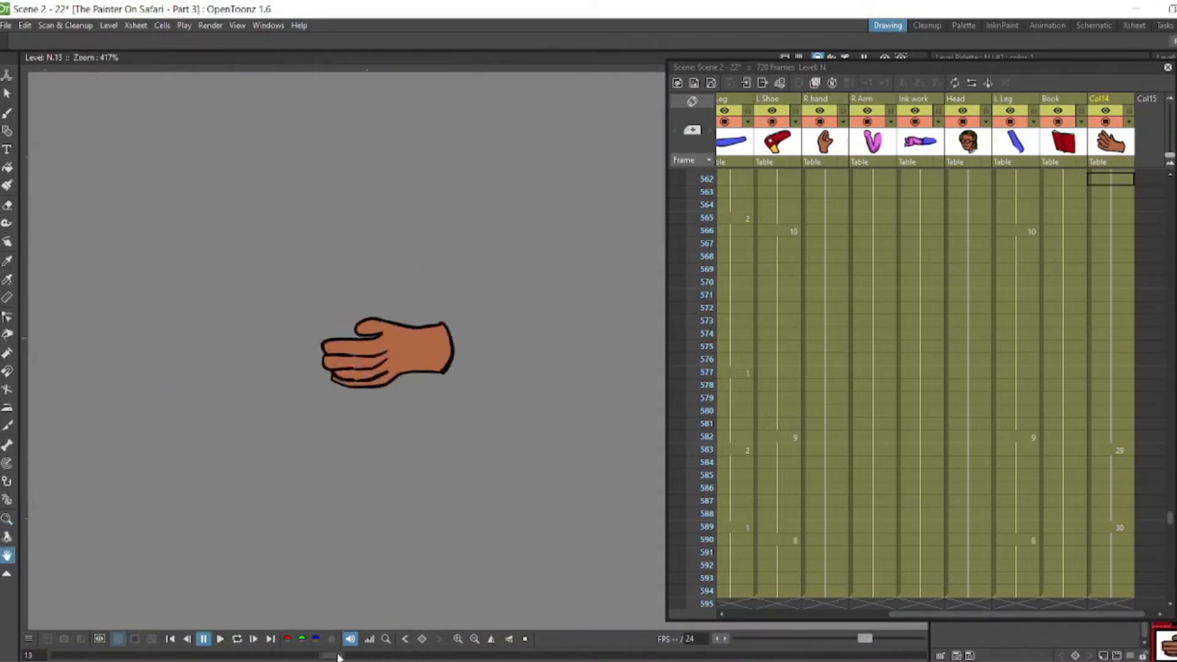